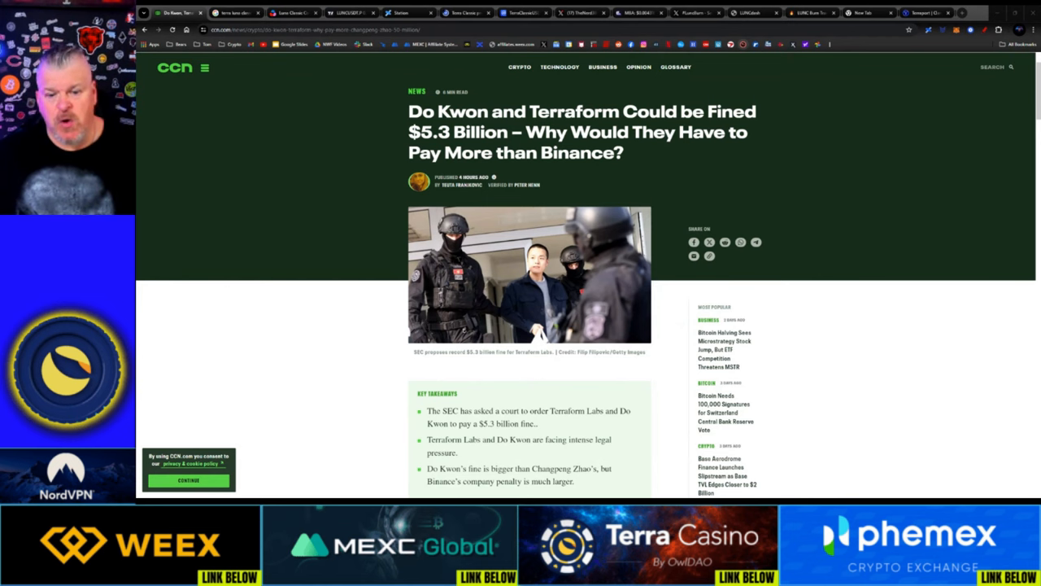
Read through CCN's article on Do Kwon and Terraform's possible $5.3 billion fine.
{"action": "scroll", "scroll_direction": "down", "scroll_amount": 3}
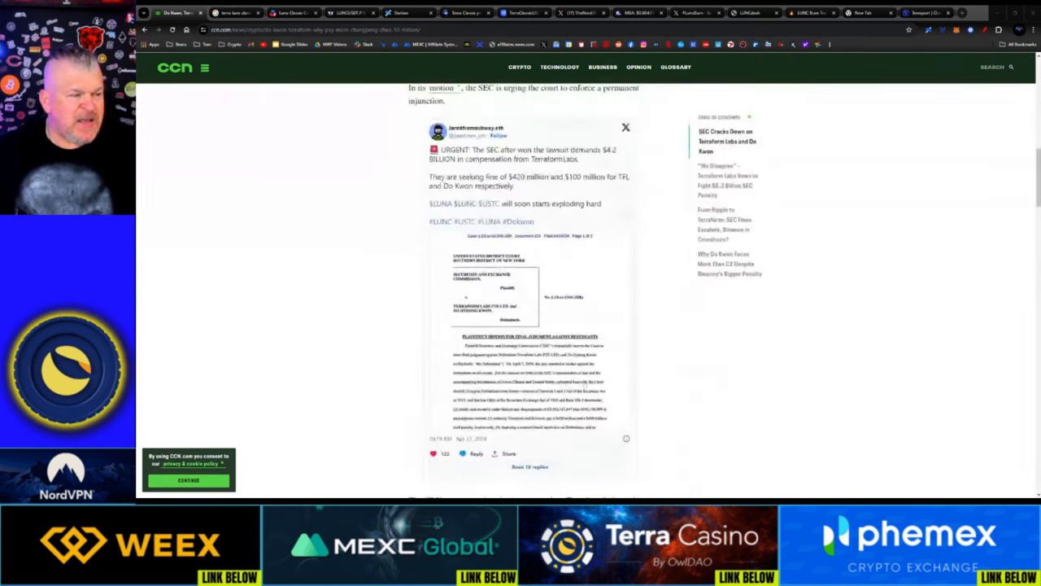
{"action": "scroll", "scroll_direction": "down", "scroll_amount": 3}
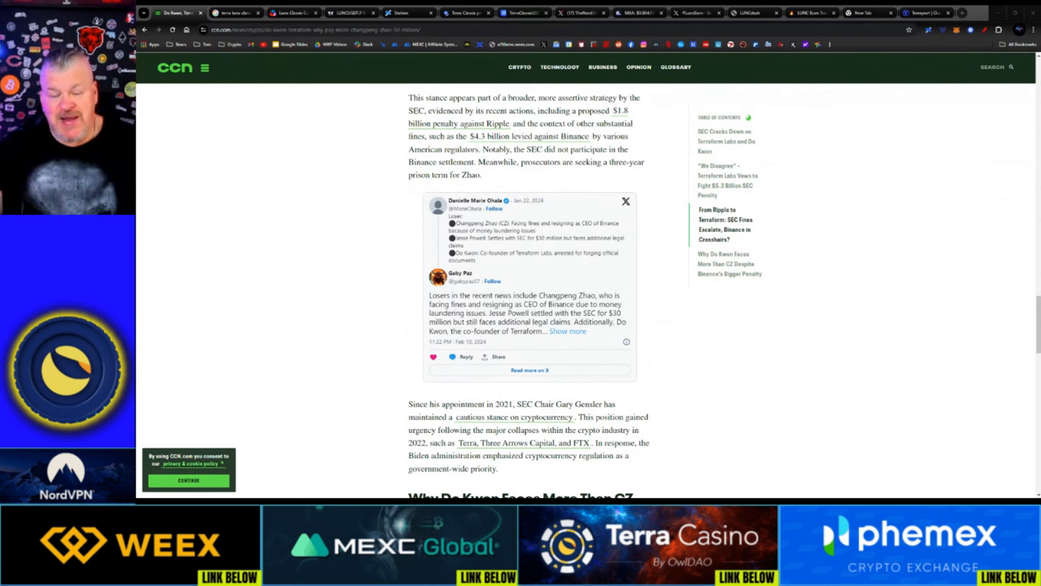
{"action": "scroll", "scroll_direction": "down", "scroll_amount": 3}
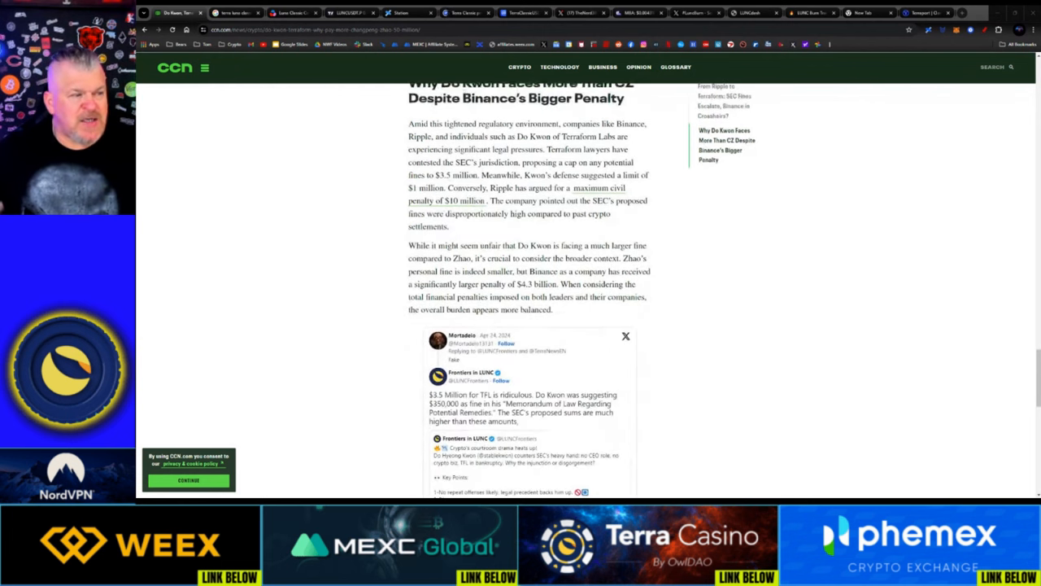
{"action": "scroll", "scroll_direction": "down", "scroll_amount": 3}
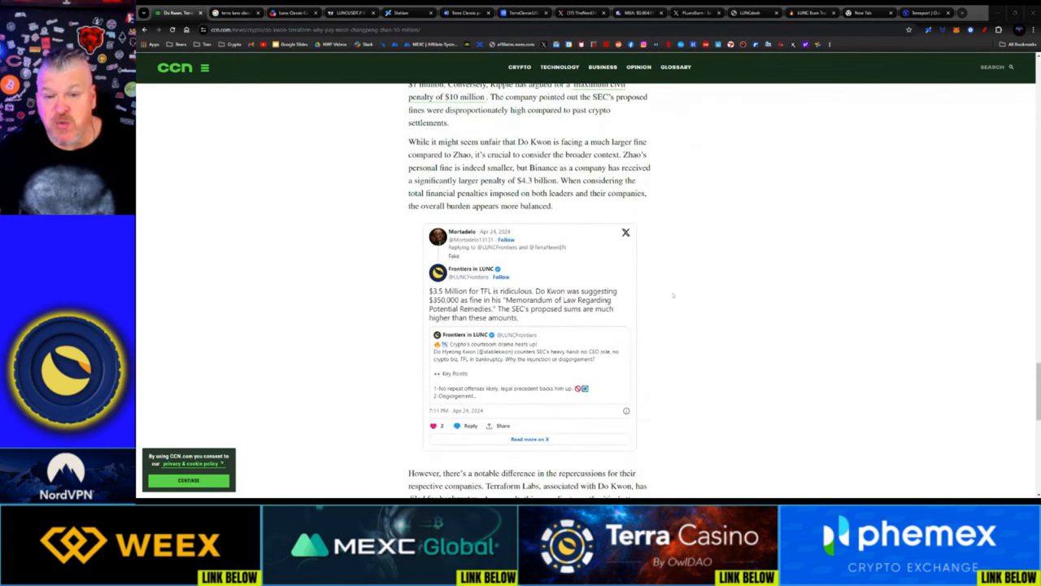
{"action": "scroll", "scroll_direction": "down", "scroll_amount": 3}
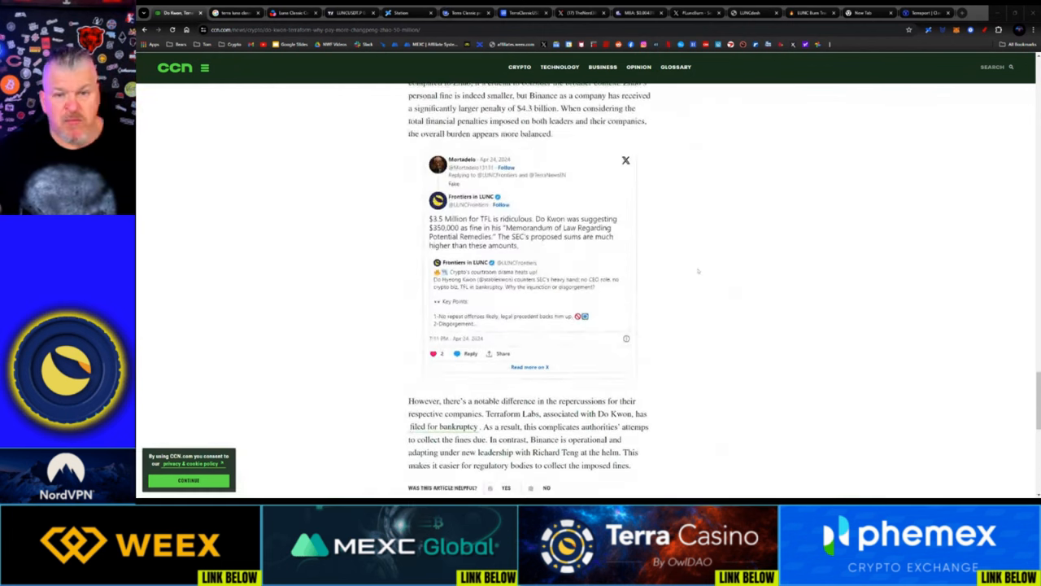
{"action": "scroll", "scroll_direction": "down", "scroll_amount": 3}
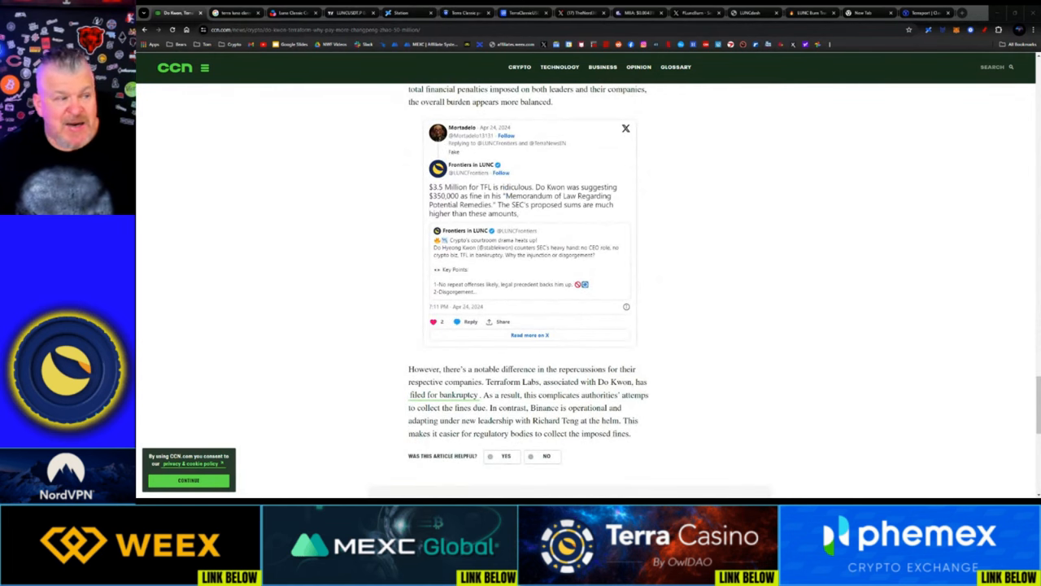
{"action": "scroll", "scroll_direction": "up", "scroll_amount": 3}
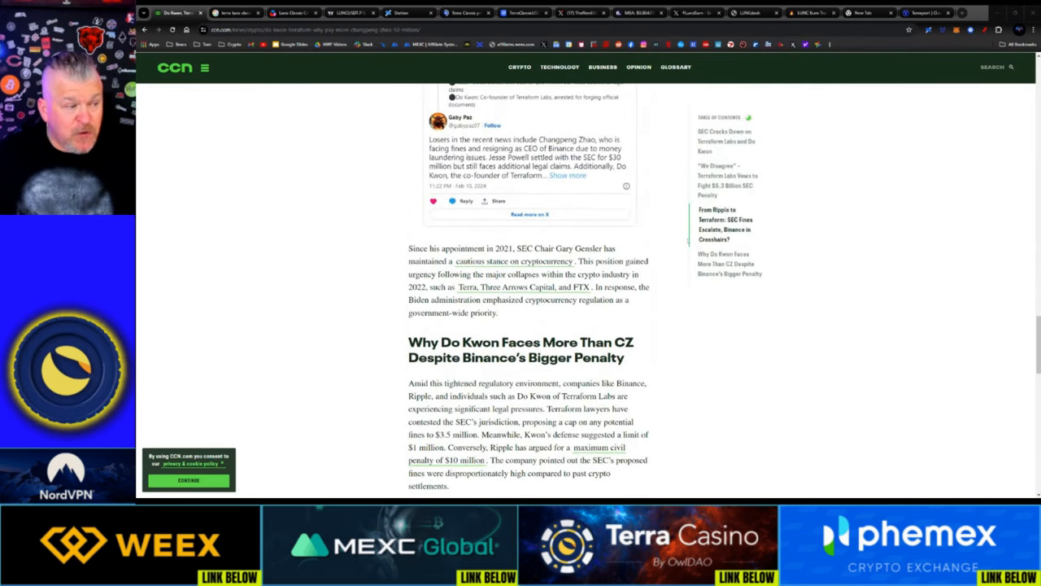
{"action": "scroll", "scroll_direction": "up", "scroll_amount": 3}
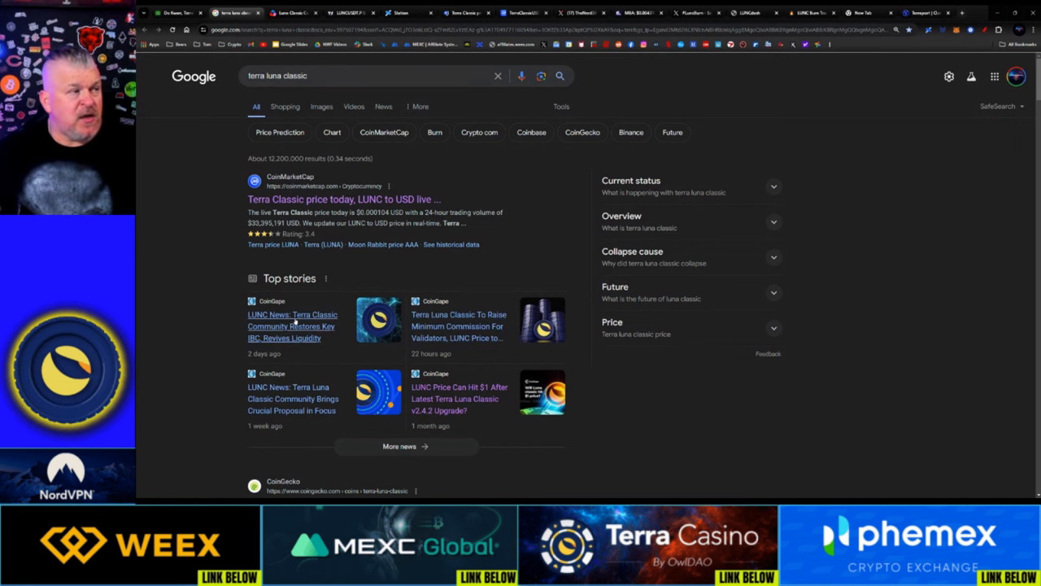
Switch to Station's governance page showing the 'Restore IBC to Kujira' proposal in voting.
{"action": "left_click", "coordinate": [400, 13]}
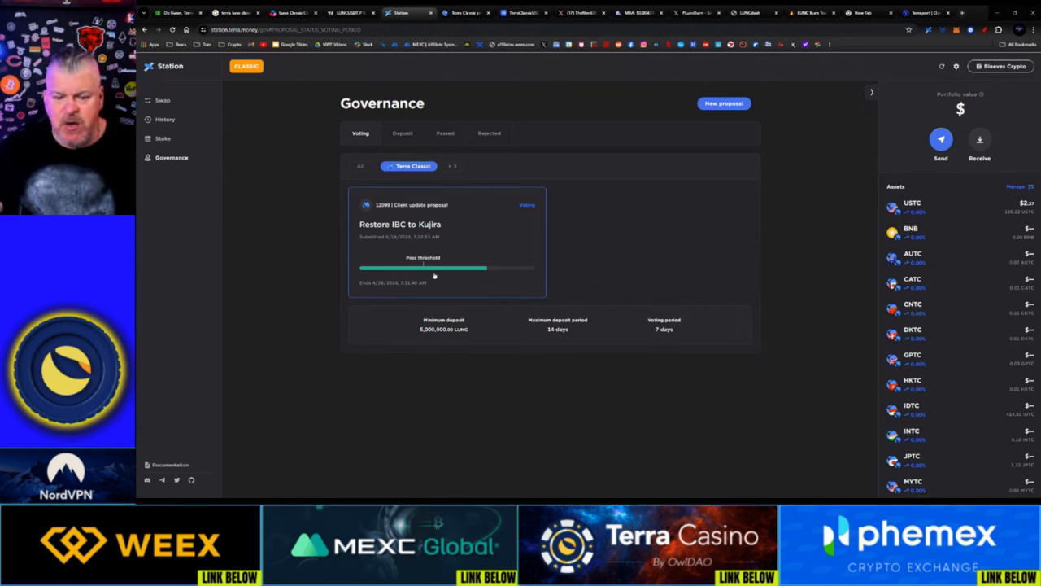
Show the passed Terra Classic governance proposals and scroll through the list.
{"action": "left_click", "coordinate": [445, 132]}
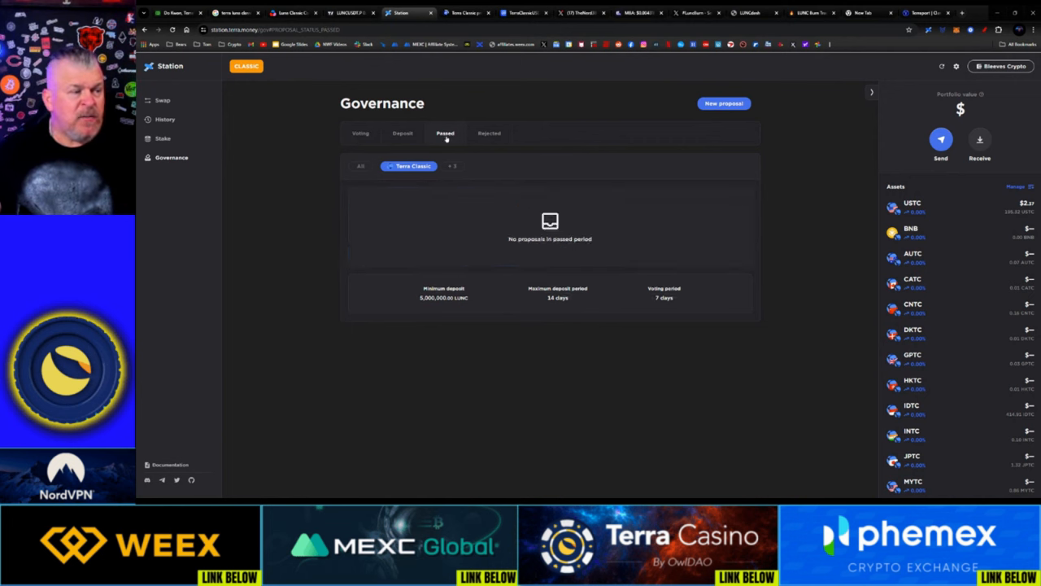
{"action": "left_click", "coordinate": [445, 132]}
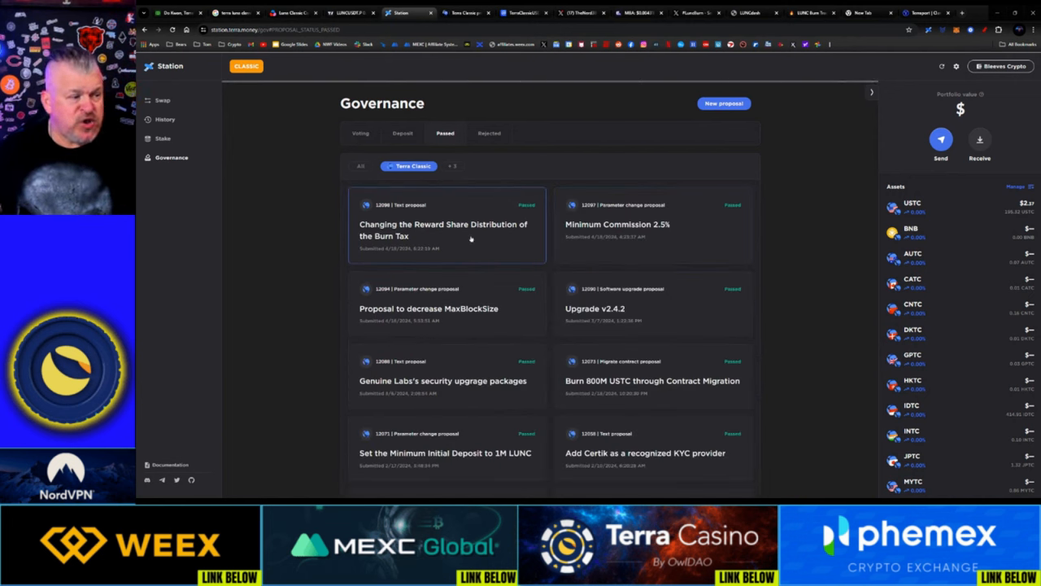
{"action": "mouse_move", "coordinate": [440, 329]}
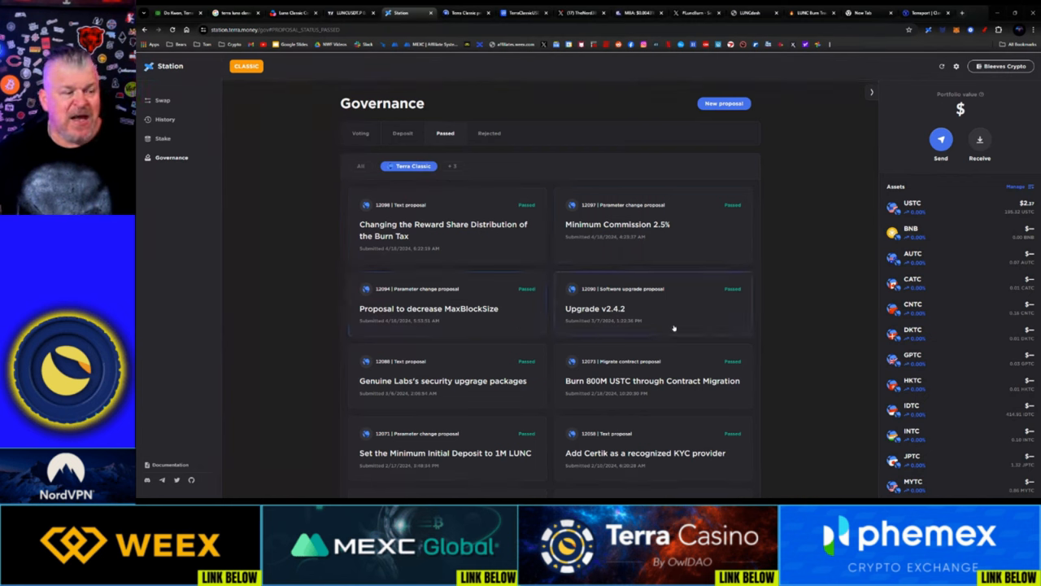
{"action": "scroll", "scroll_direction": "down", "scroll_amount": 3}
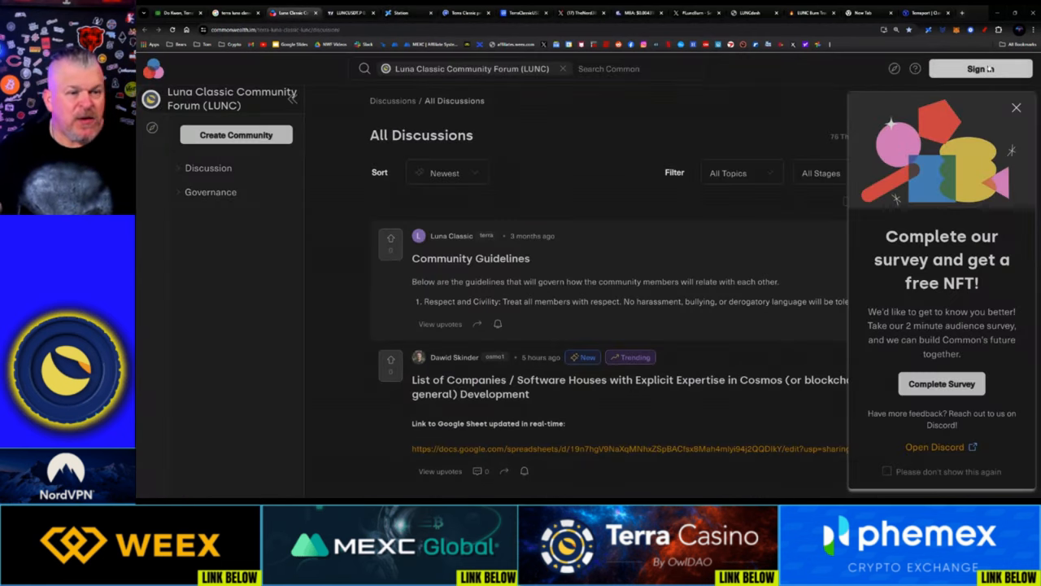
Dismiss the survey offer and scroll the forum feed down to The Ultimate Repeg Plan post.
{"action": "left_click", "coordinate": [886, 471]}
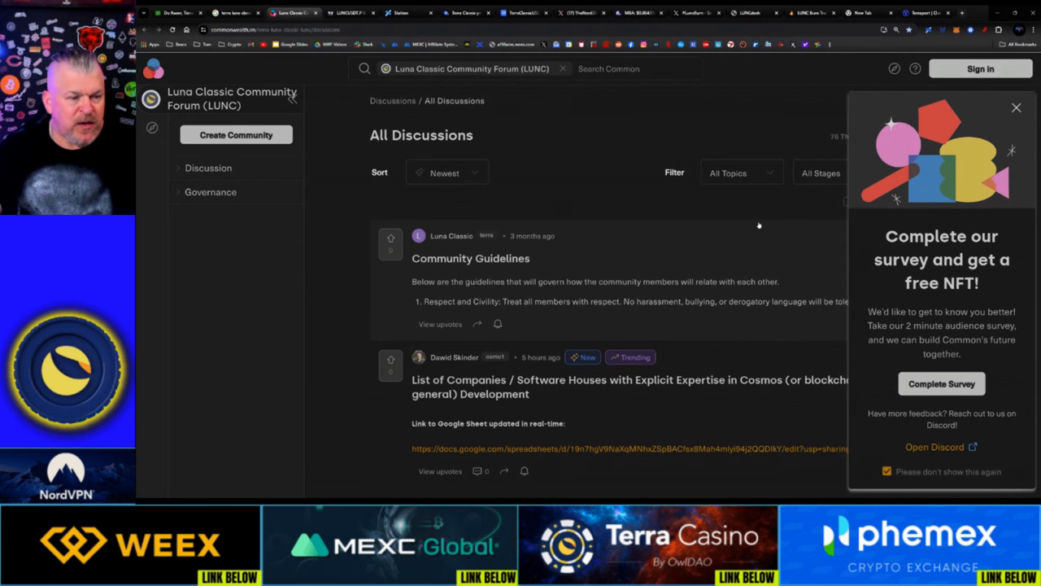
{"action": "scroll", "scroll_direction": "down", "scroll_amount": 3}
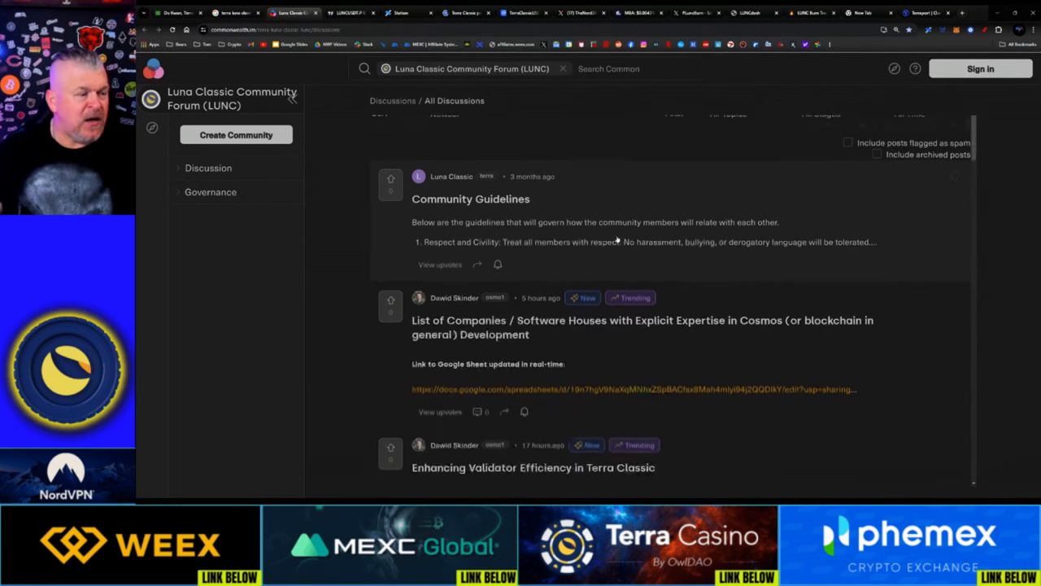
{"action": "scroll", "scroll_direction": "down", "scroll_amount": 3}
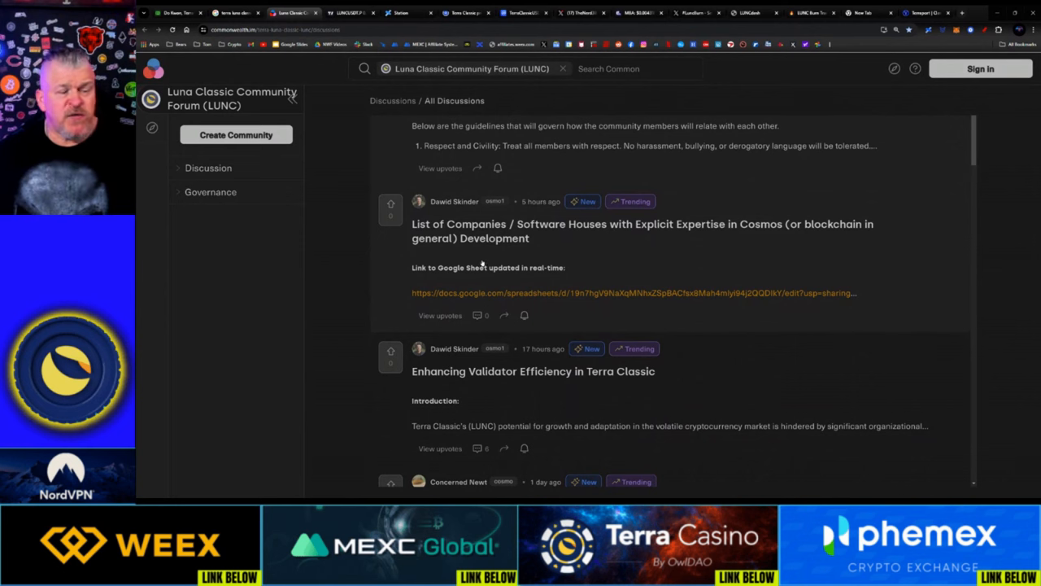
{"action": "scroll", "scroll_direction": "down", "scroll_amount": 3}
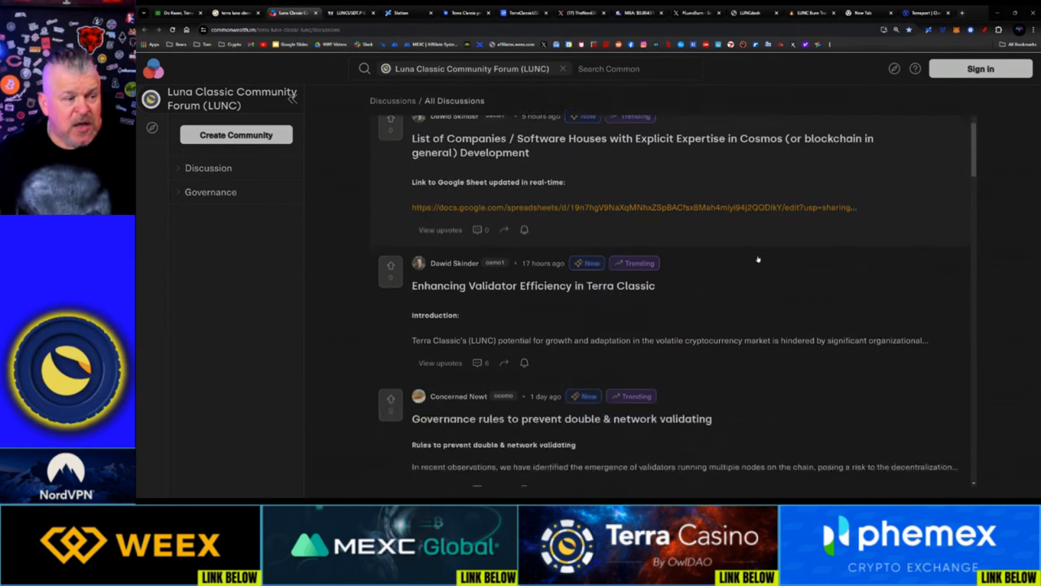
{"action": "scroll", "scroll_direction": "down", "scroll_amount": 3}
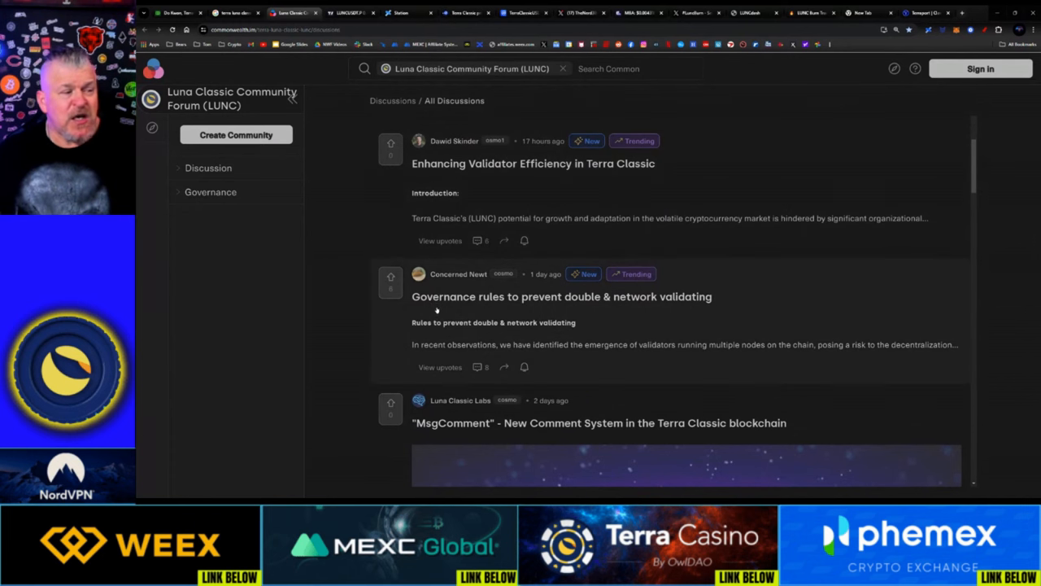
{"action": "mouse_move", "coordinate": [617, 304]}
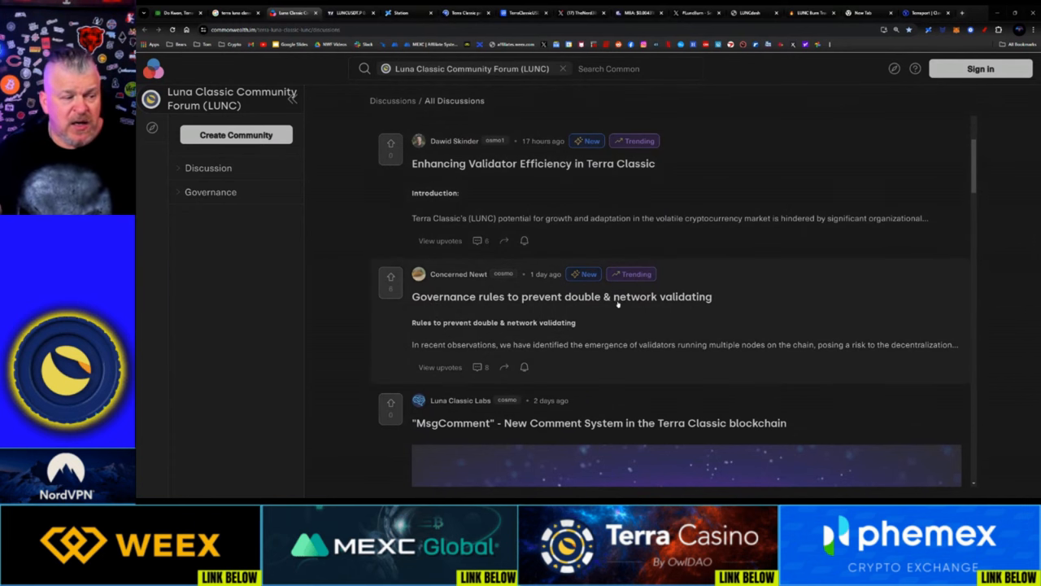
{"action": "scroll", "scroll_direction": "down", "scroll_amount": 3}
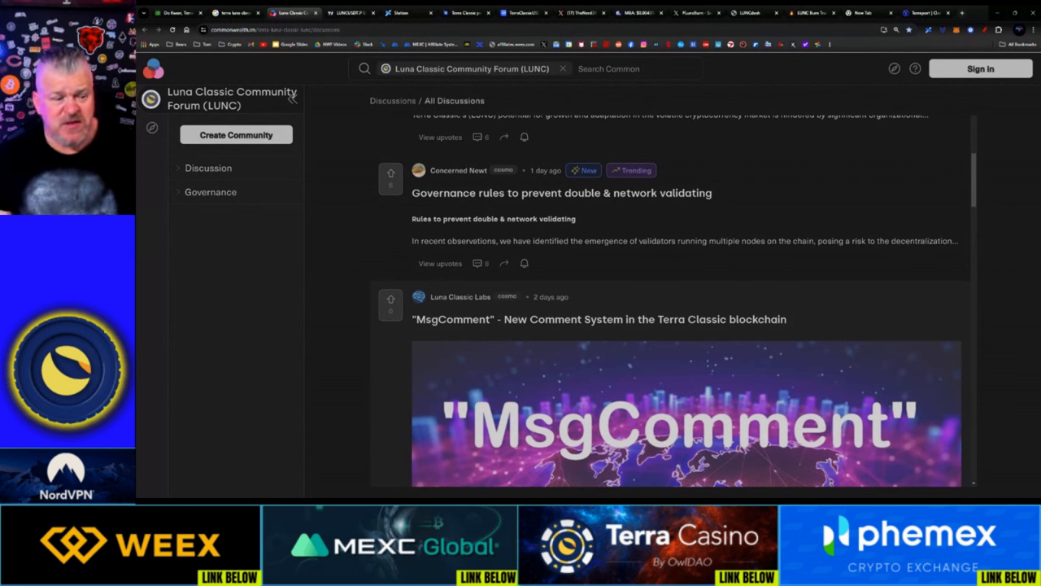
{"action": "scroll", "scroll_direction": "down", "scroll_amount": 3}
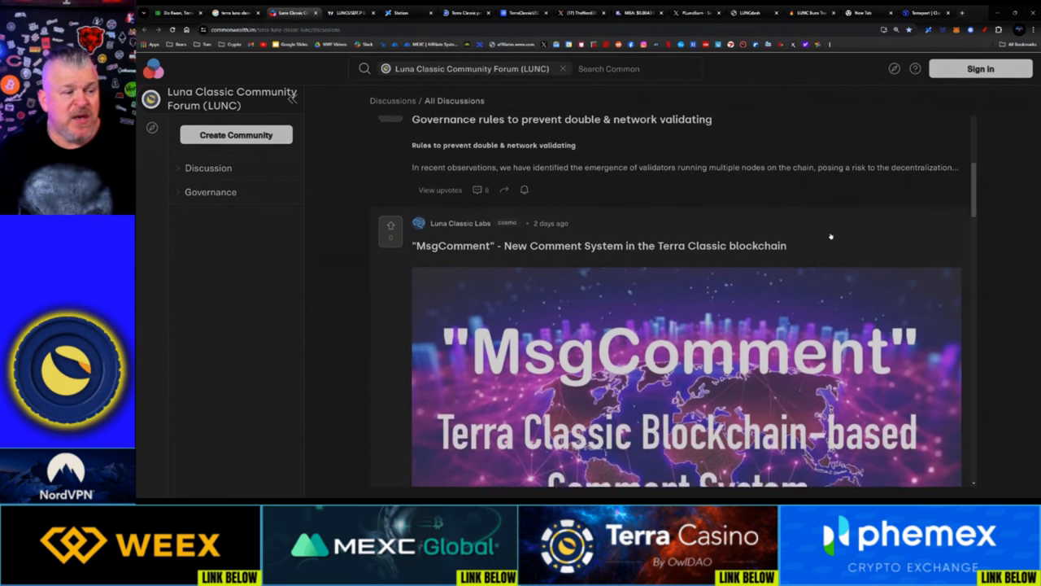
{"action": "scroll", "scroll_direction": "down", "scroll_amount": 3}
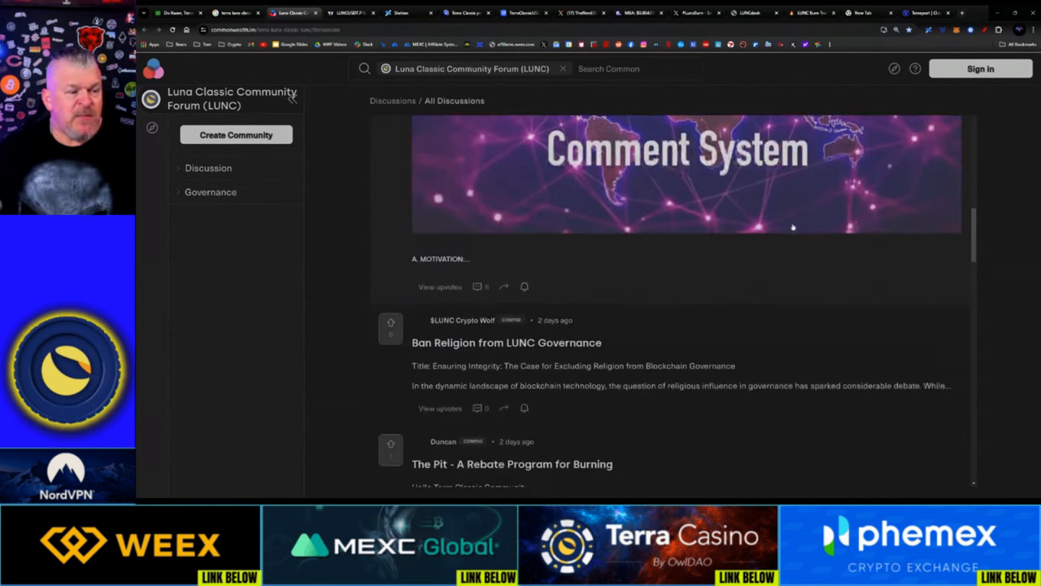
{"action": "scroll", "scroll_direction": "down", "scroll_amount": 3}
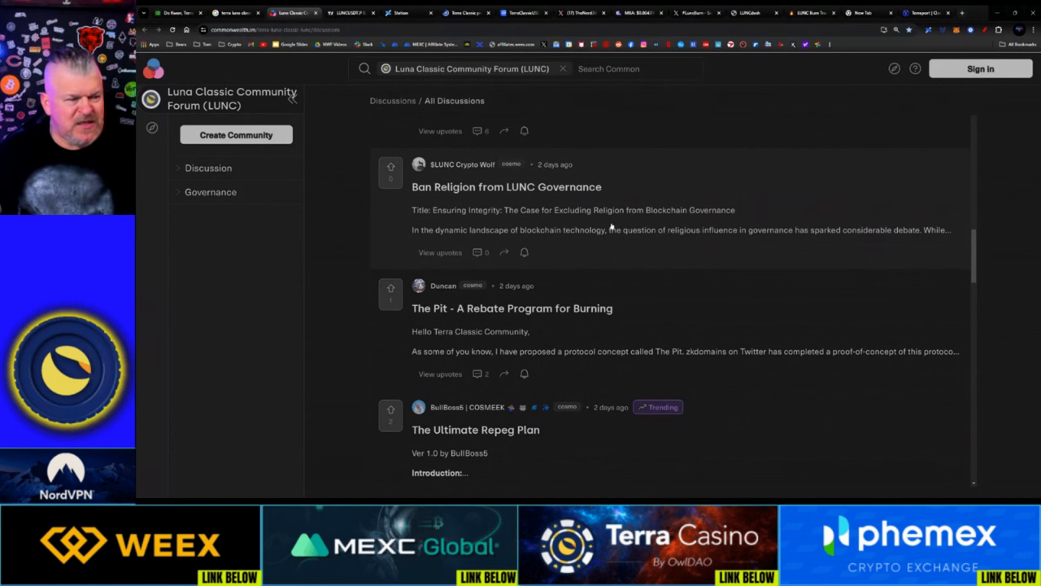
{"action": "scroll", "scroll_direction": "down", "scroll_amount": 3}
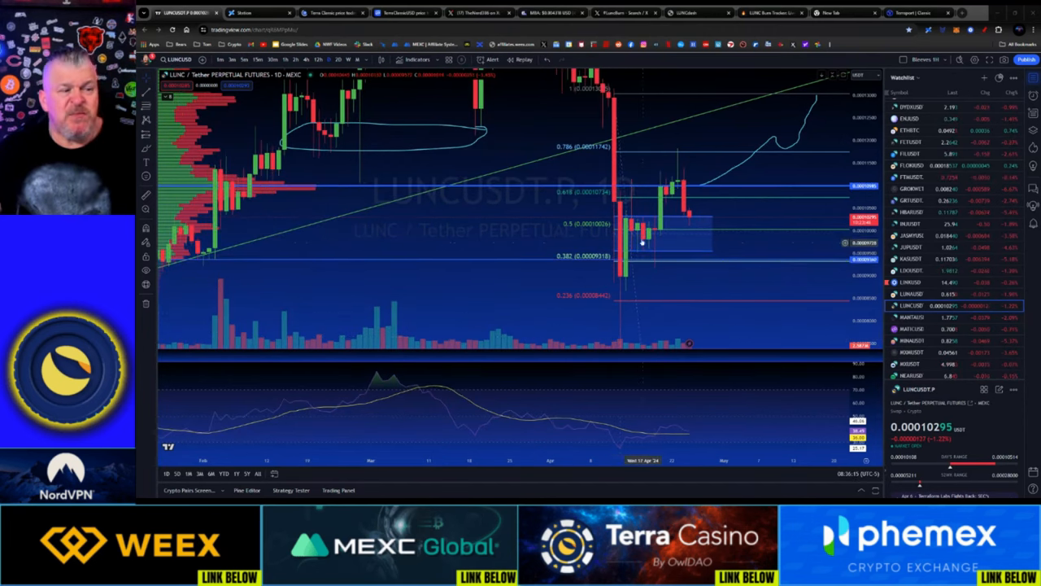
{"action": "mouse_move", "coordinate": [645, 240]}
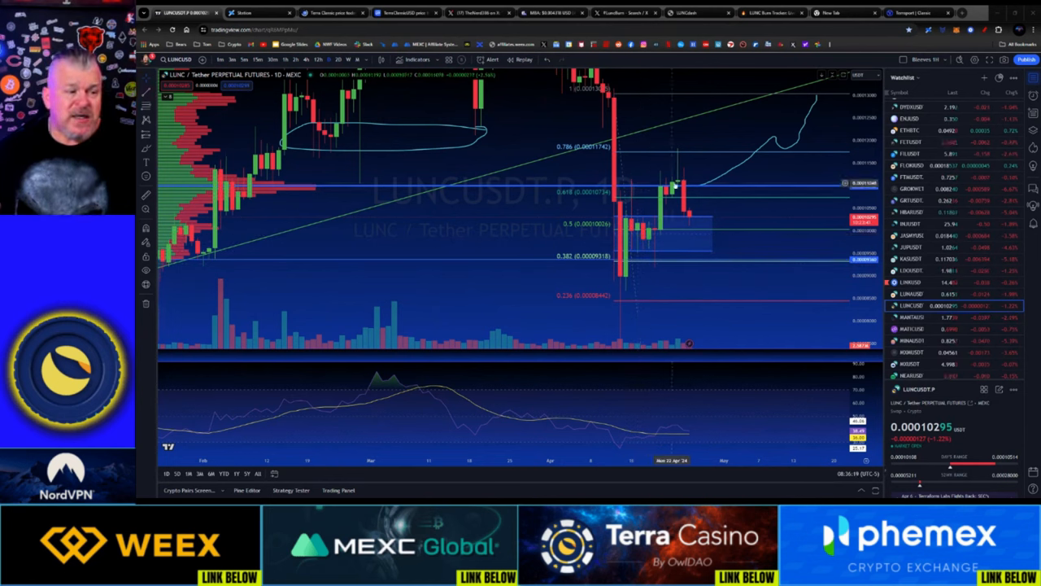
{"action": "mouse_move", "coordinate": [641, 190]}
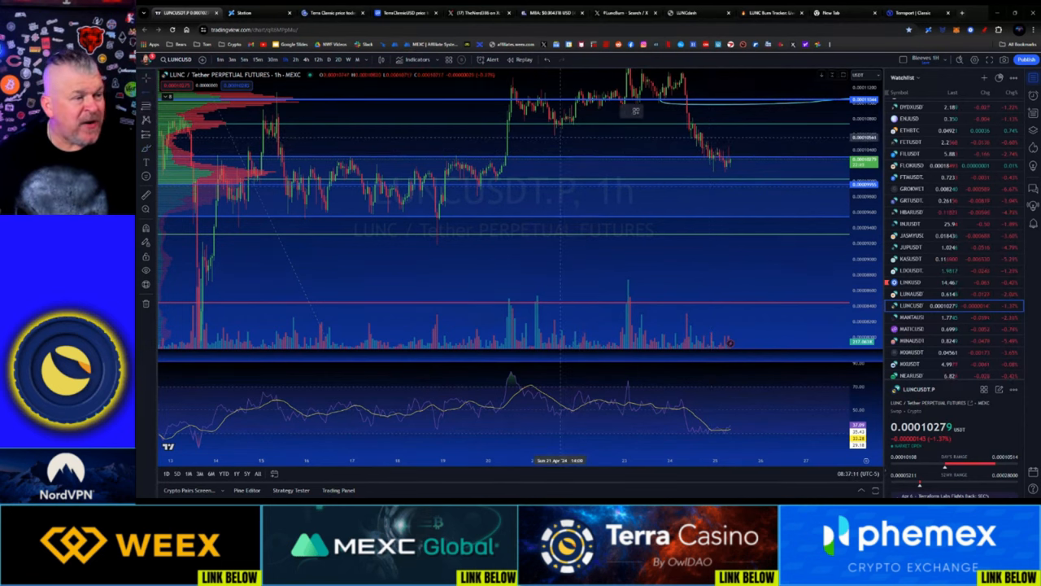
{"action": "left_click_drag", "start_coordinate": [557, 135], "coordinate": [850, 135]}
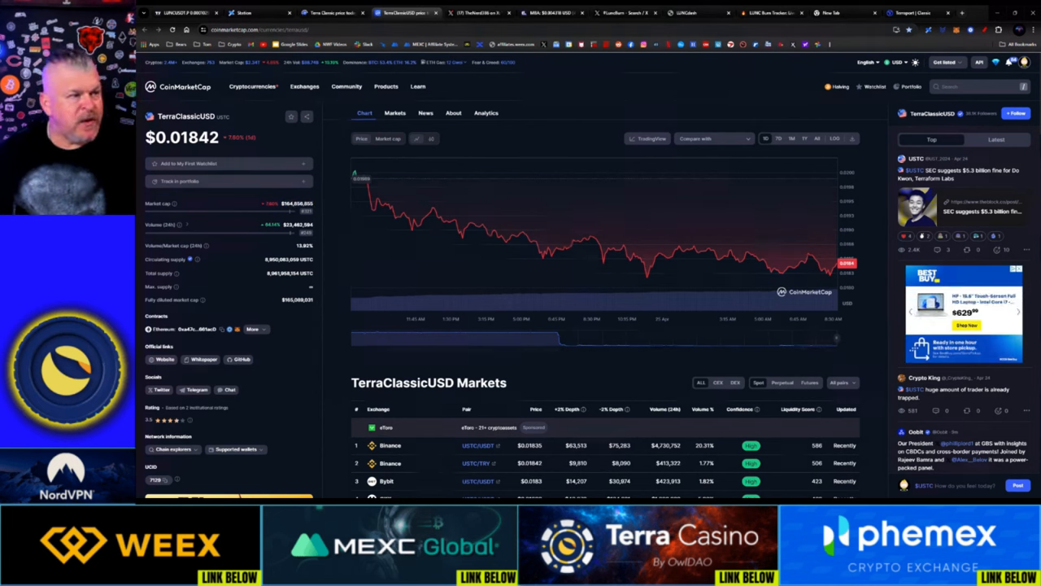
Switch to the CoinMarketCap tab with the TerraClassicUSD (USTC) chart and markets.
{"action": "left_click", "coordinate": [700, 12]}
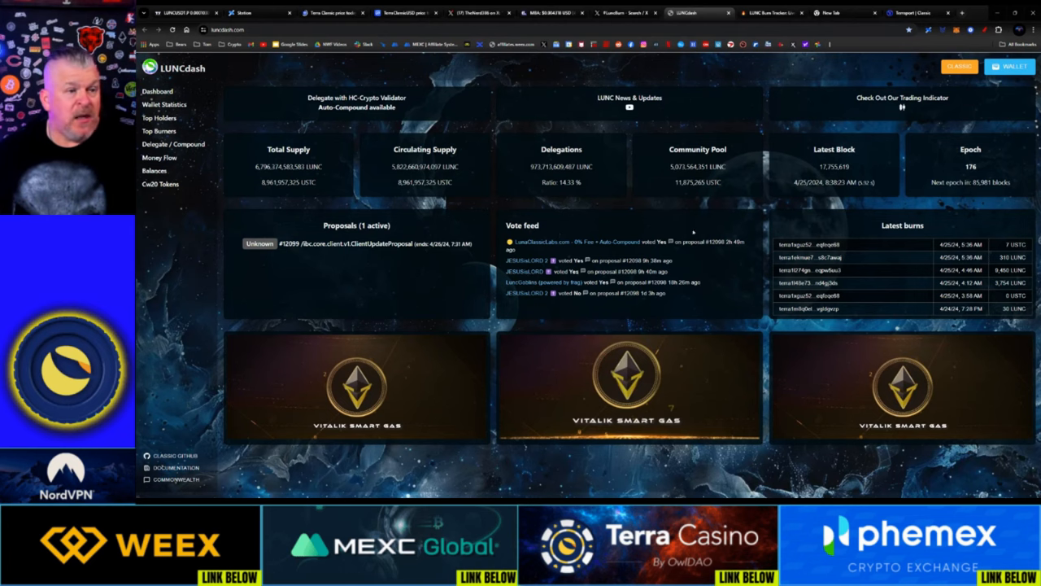
Switch to the LUNCdash tab showing LUNC supply, delegations, active proposal and latest burns.
{"action": "left_click", "coordinate": [768, 12]}
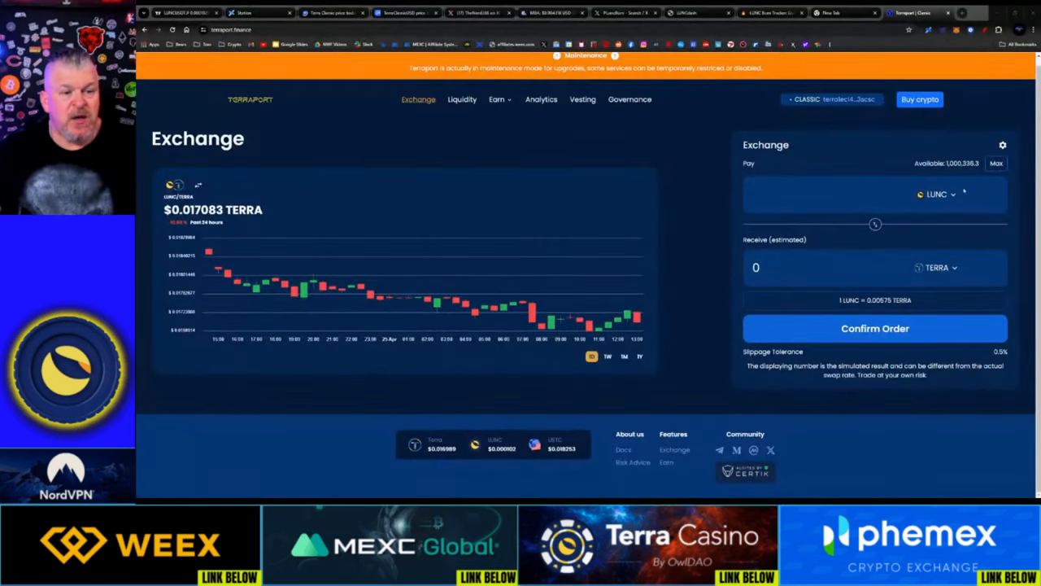
Open Terraport's token selector and scroll from LUNC through tokens like TADF and FOOD.
{"action": "left_click", "coordinate": [936, 194]}
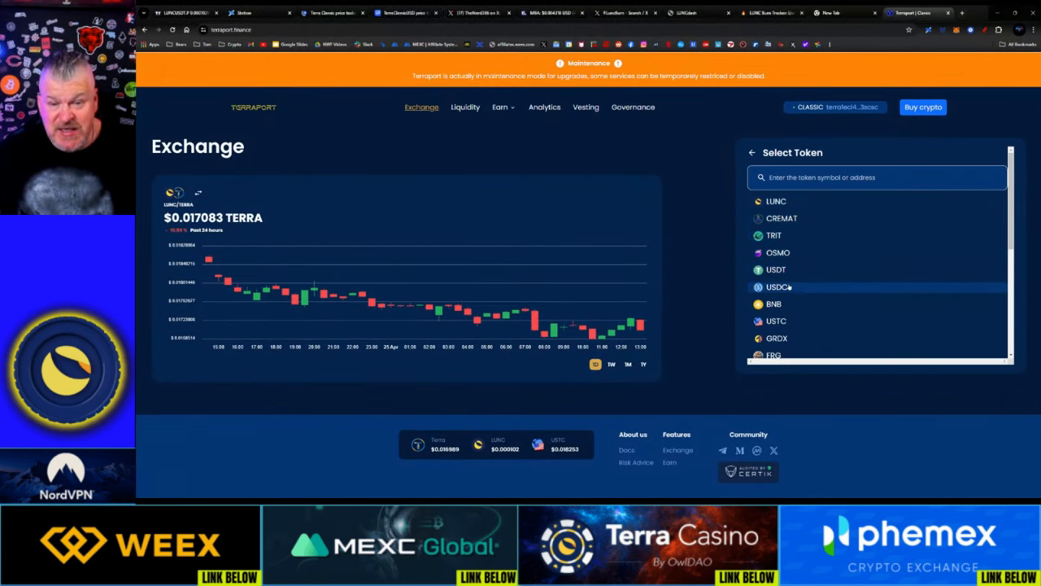
{"action": "scroll", "scroll_direction": "down", "scroll_amount": 3}
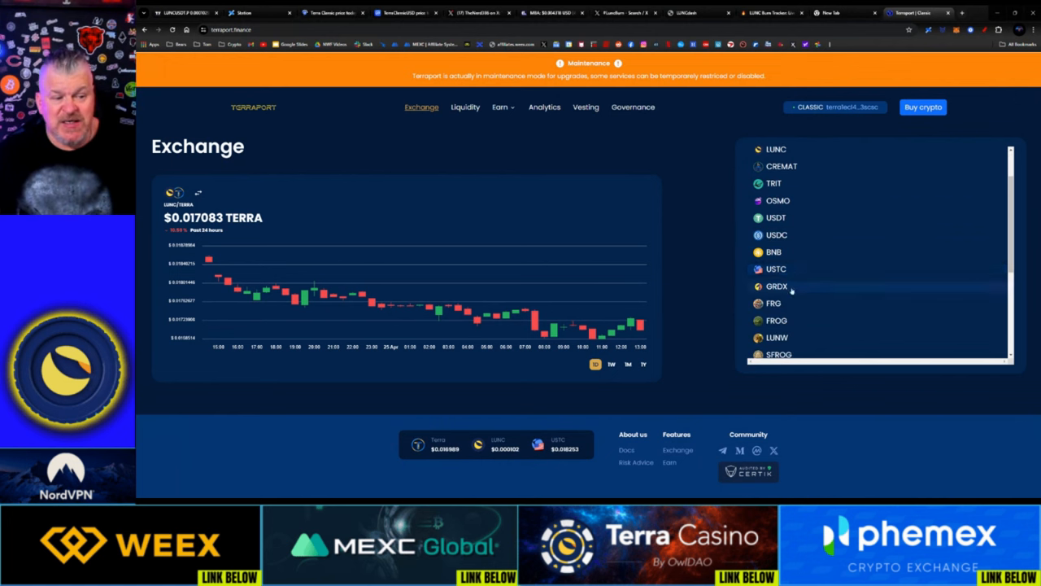
{"action": "scroll", "scroll_direction": "down", "scroll_amount": 3}
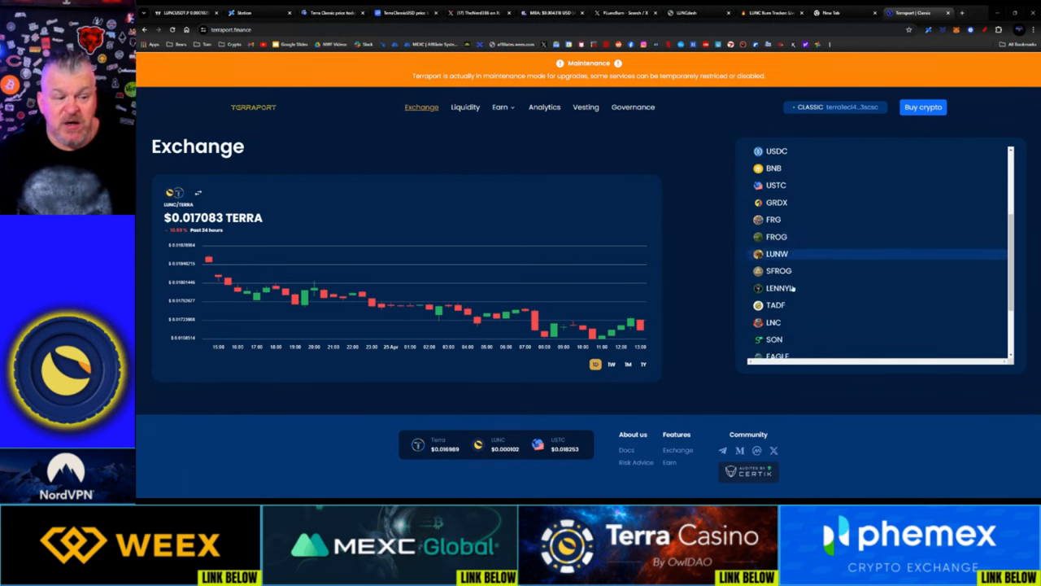
{"action": "scroll", "scroll_direction": "down", "scroll_amount": 3}
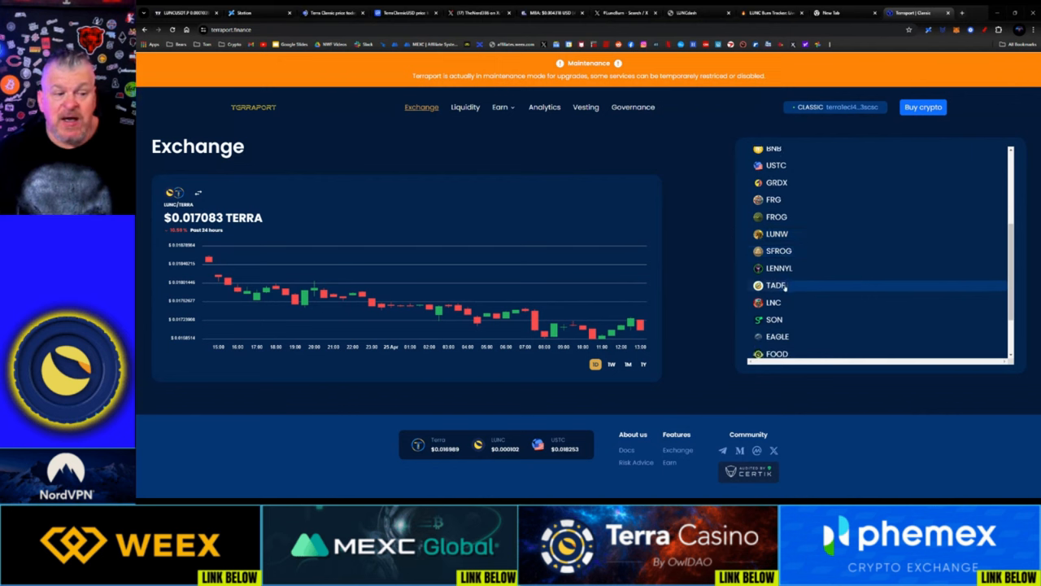
{"action": "scroll", "scroll_direction": "down", "scroll_amount": 3}
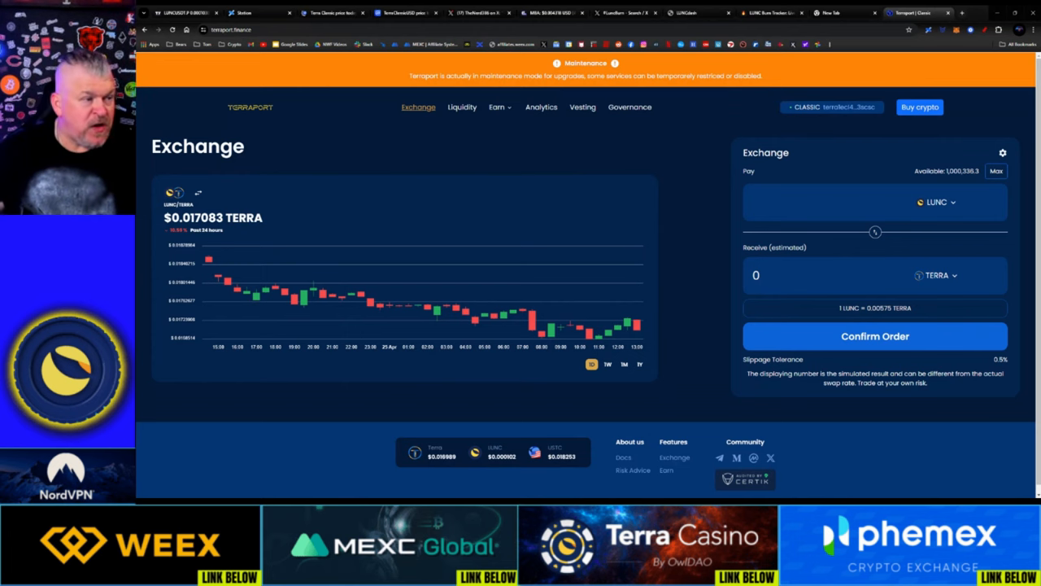
{"action": "left_click", "coordinate": [462, 107]}
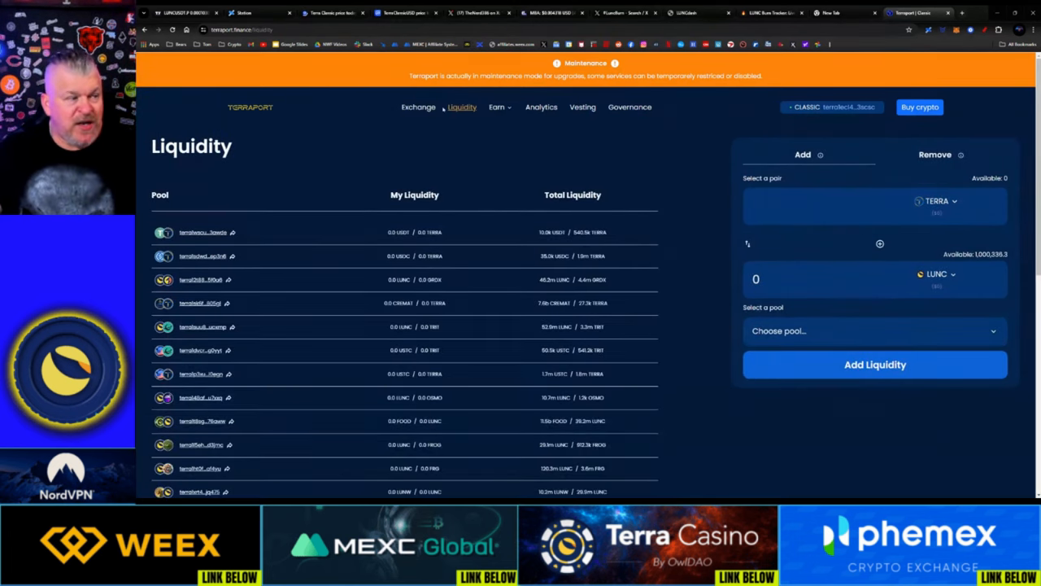
{"action": "left_click", "coordinate": [418, 107]}
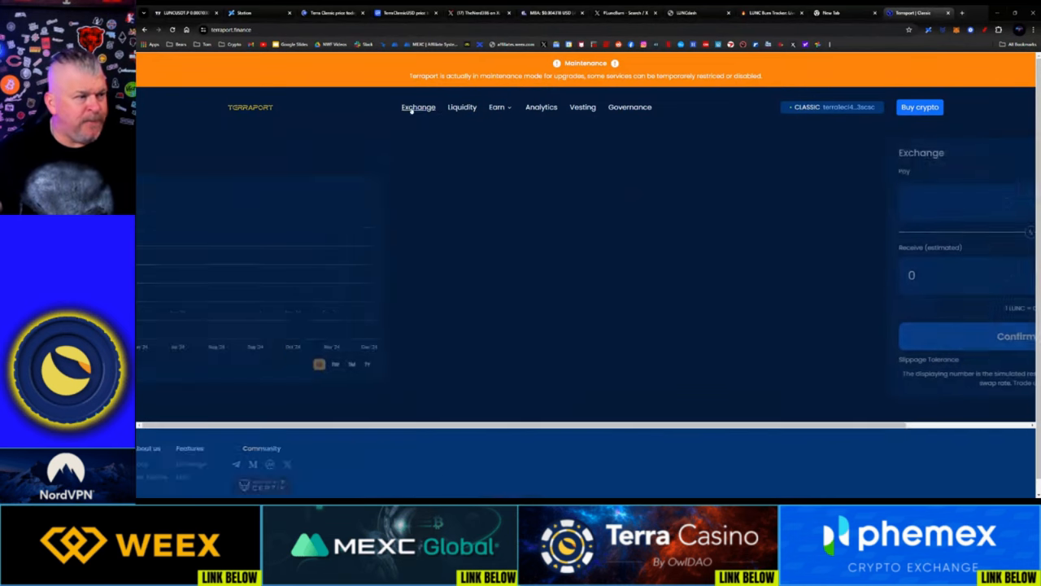
{"action": "left_click", "coordinate": [418, 106]}
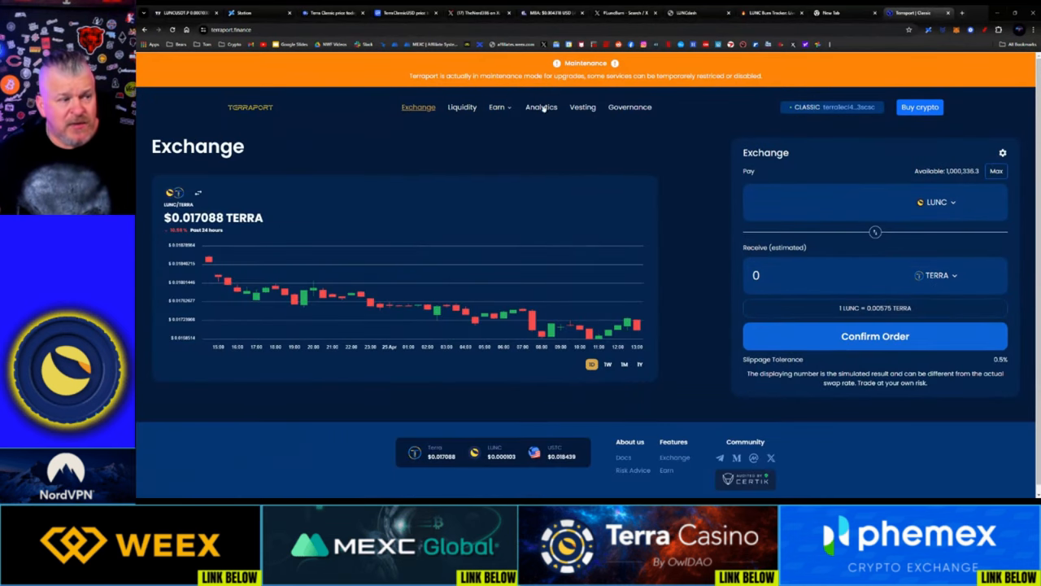
{"action": "mouse_move", "coordinate": [691, 163]}
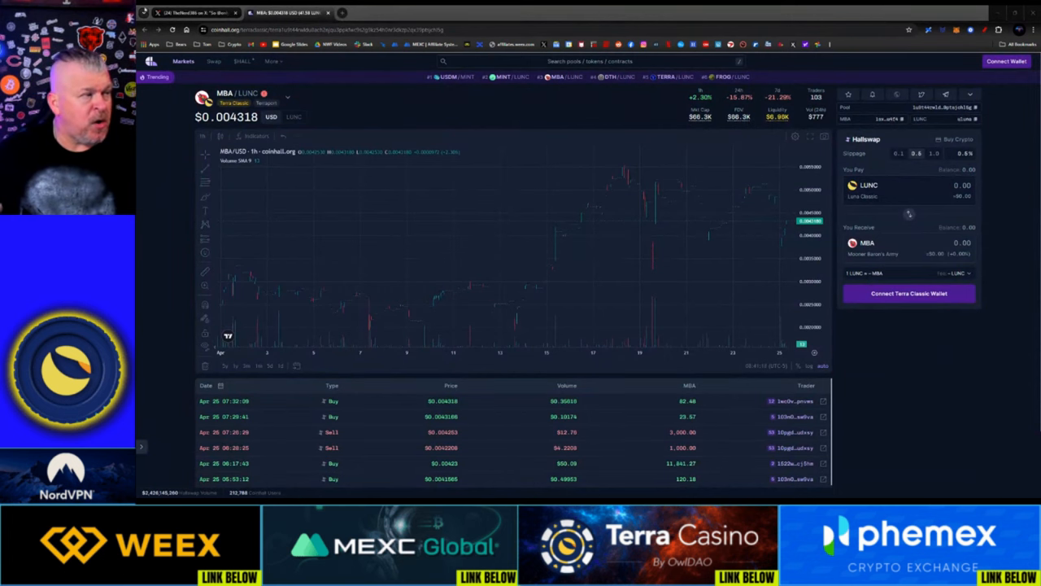
Switch to the Coinhall tab showing the MBA/LUNC pair priced at $0.004318.
{"action": "left_click", "coordinate": [284, 13]}
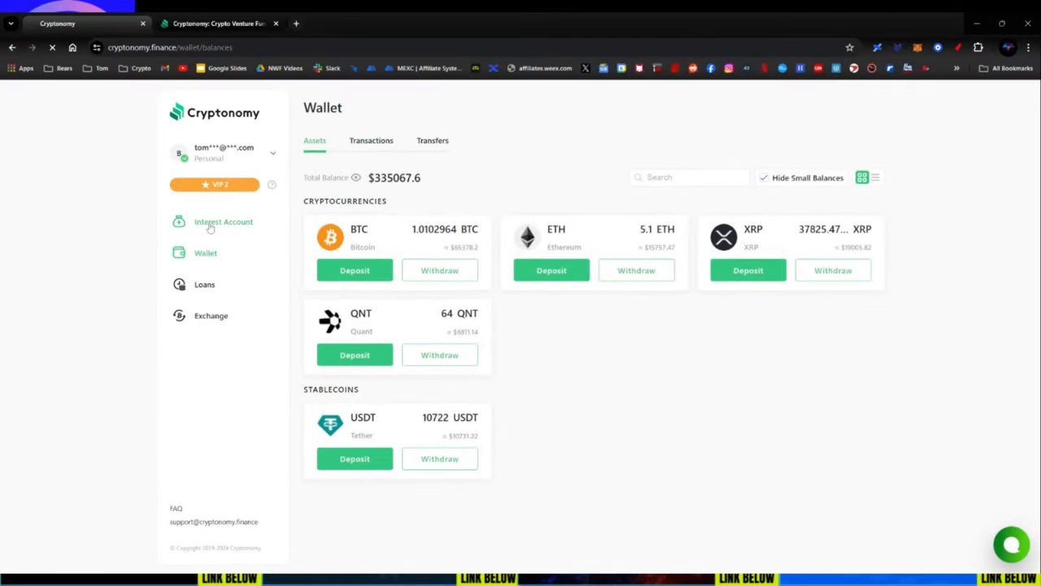
Open Cryptonomy's fixed Interest Account and scroll past the BCH, DOT, SHIB and ADA cards.
{"action": "left_click", "coordinate": [223, 222]}
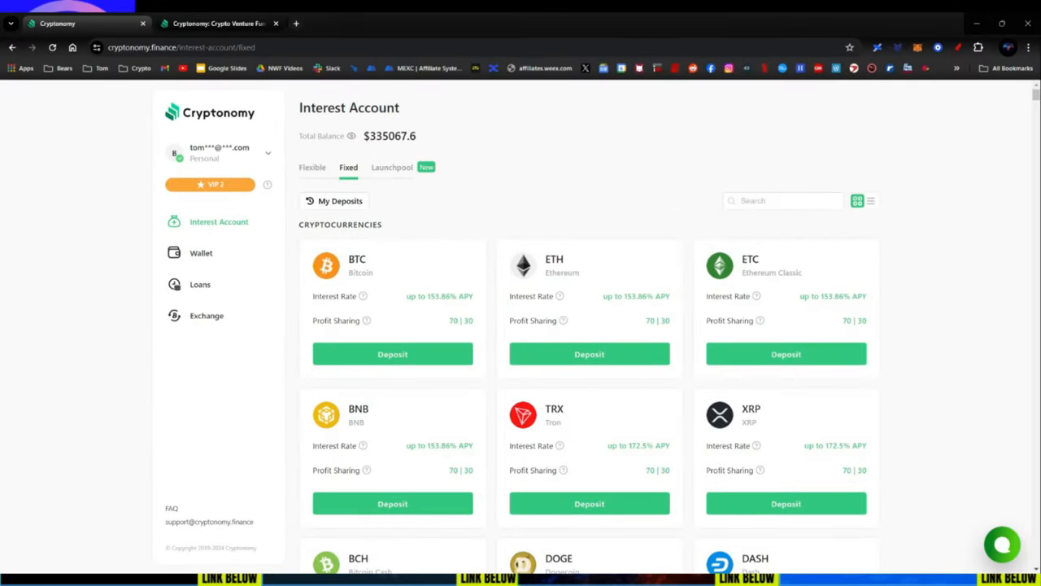
{"action": "scroll", "scroll_direction": "down", "scroll_amount": 3}
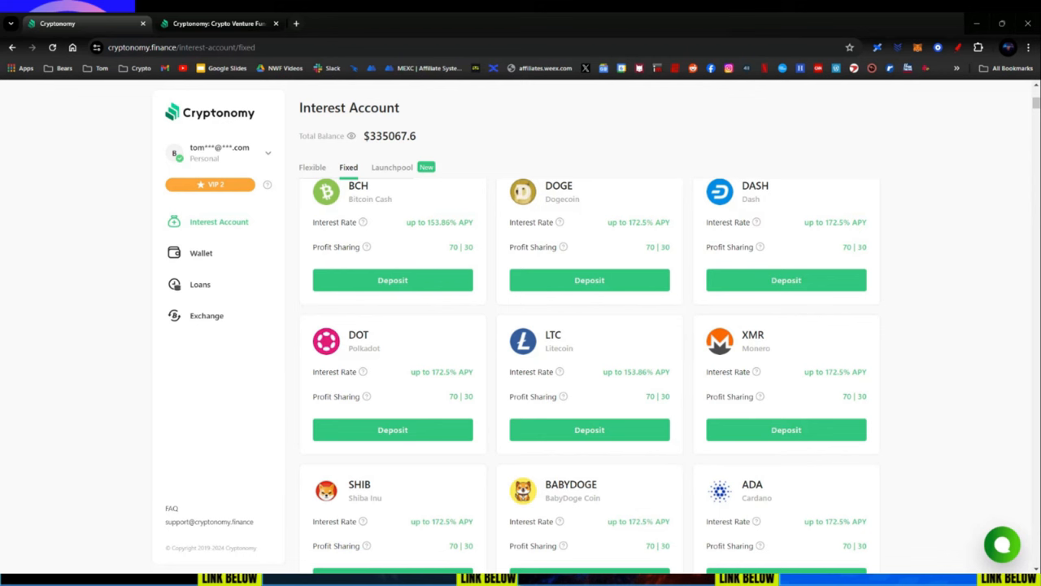
{"action": "mouse_move", "coordinate": [895, 212]}
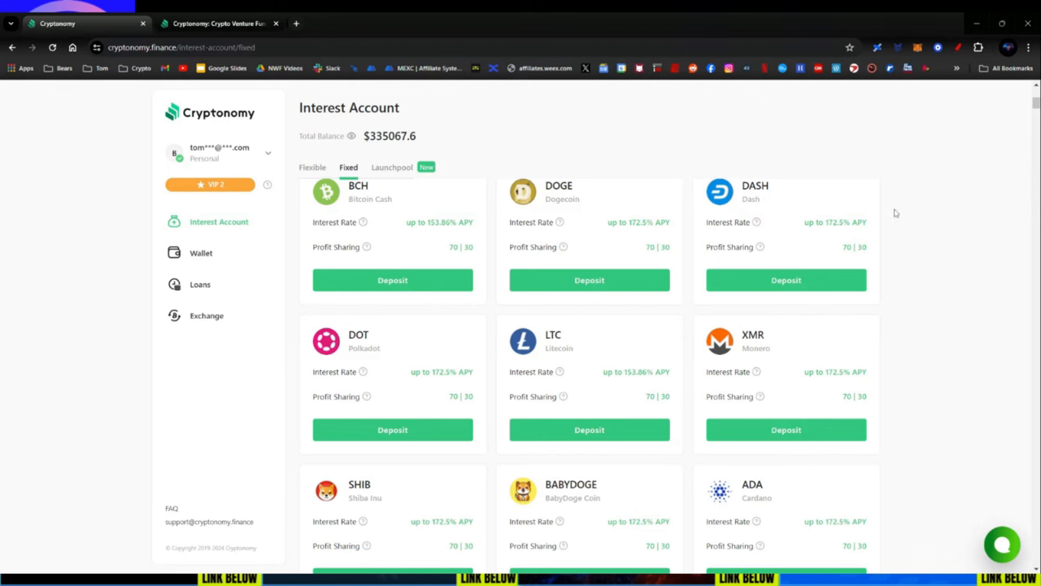